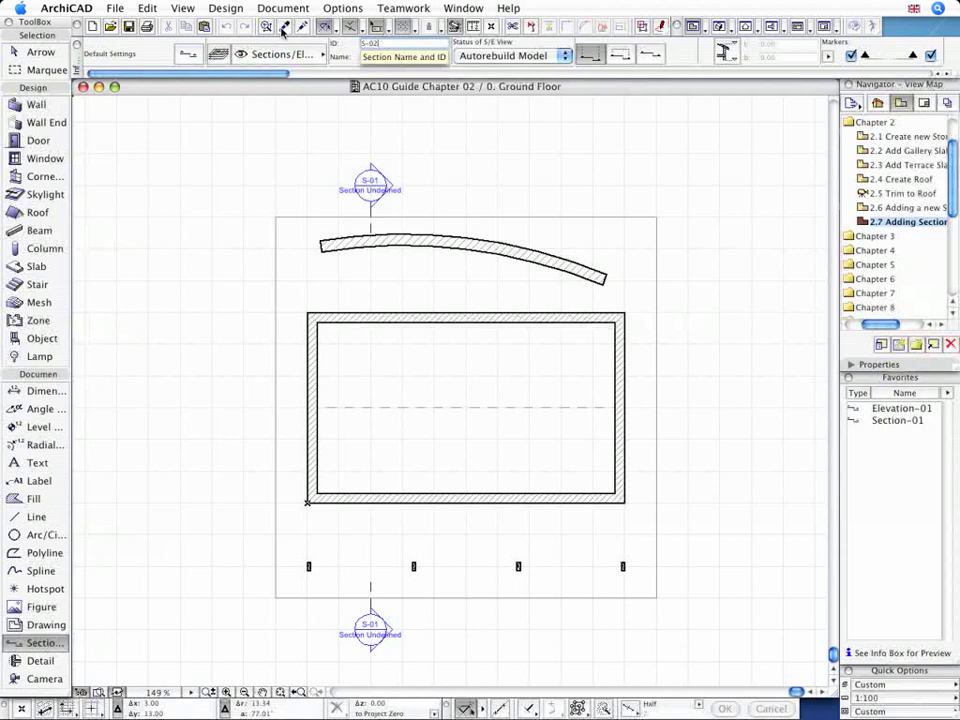
Open the View menu to confirm Grid Display and Grid Snap are ticked
click(182, 8)
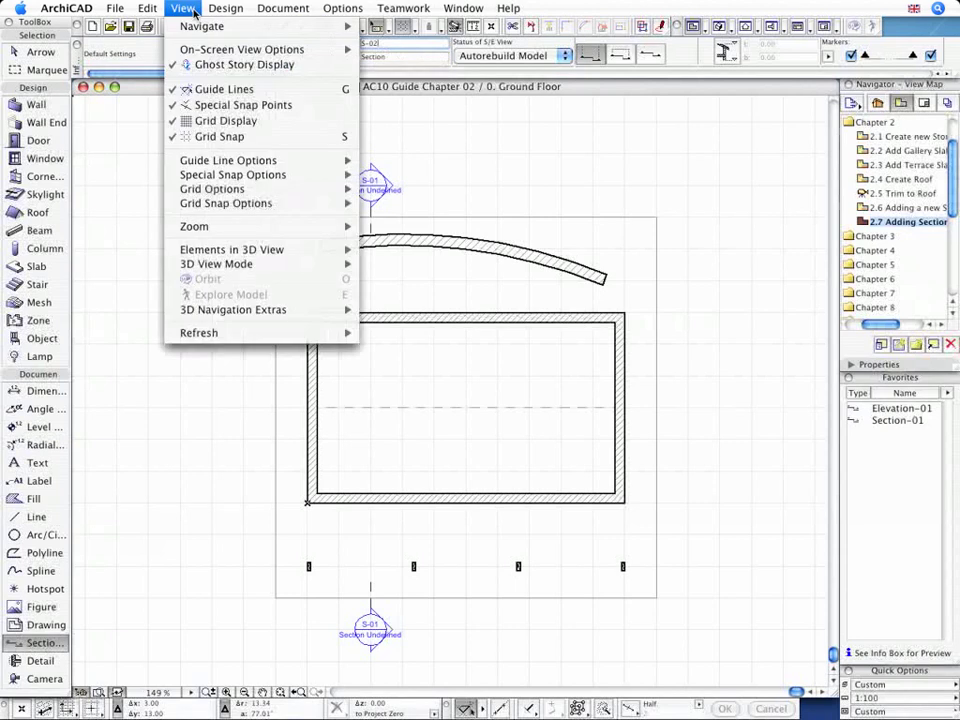
mouse_move(225, 121)
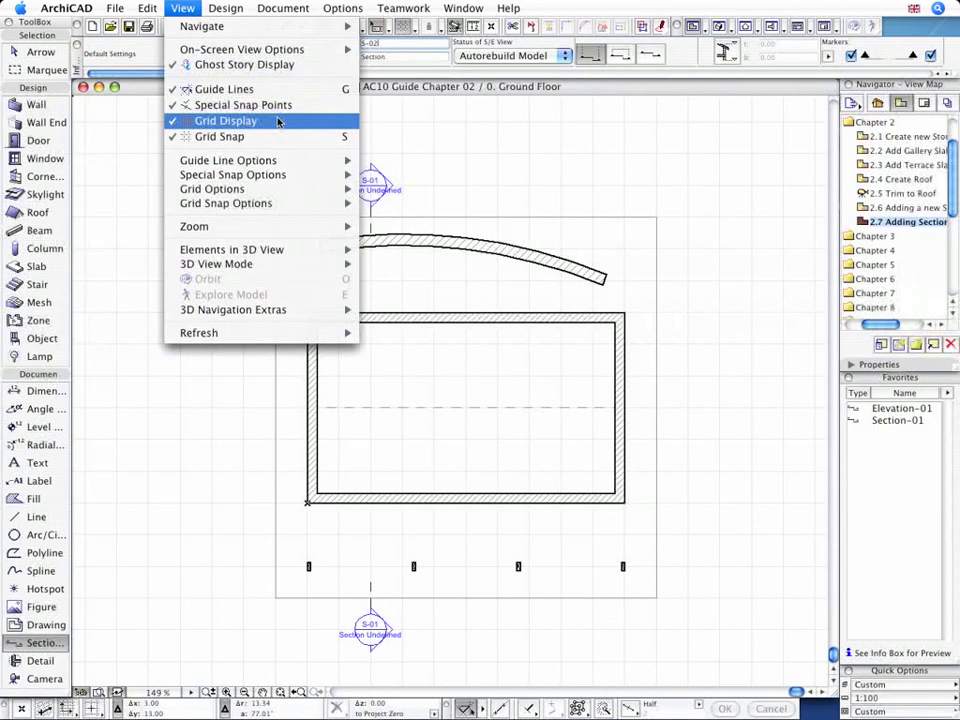
mouse_move(219, 137)
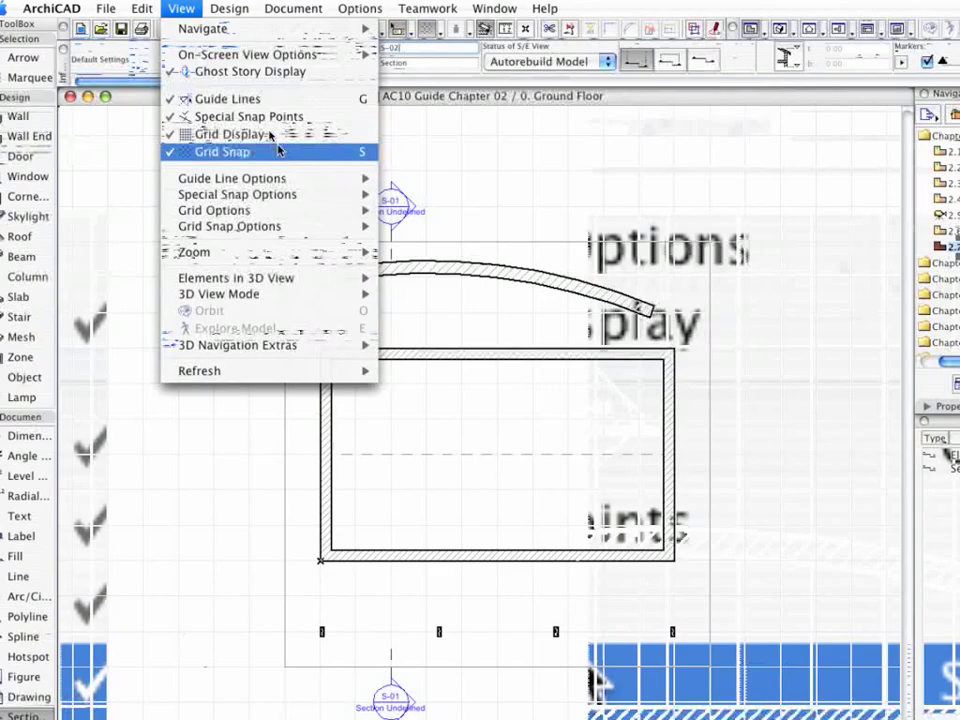
Dismiss the View options menu before drawing the horizontal section line
click(221, 151)
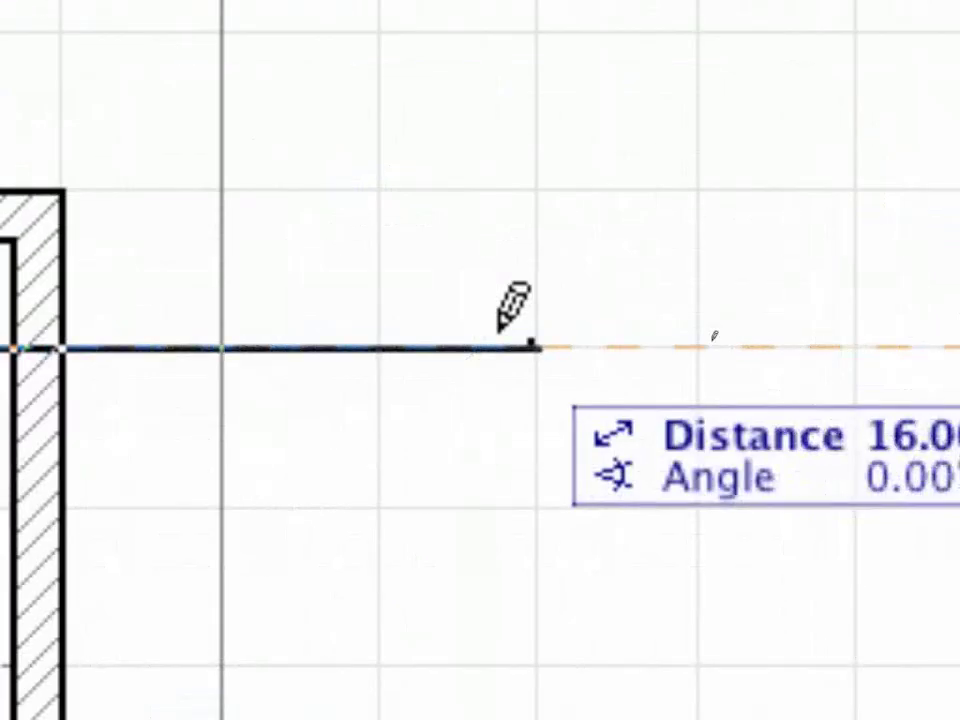
click(533, 347)
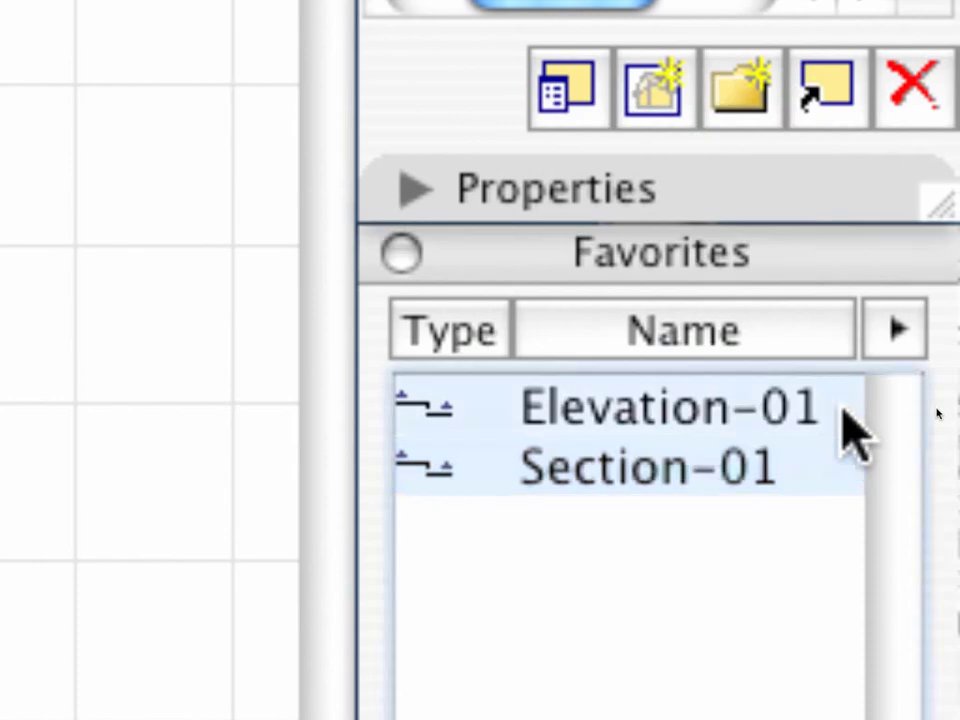
Load the Elevation-01 favorite from the Favorites palette
click(668, 405)
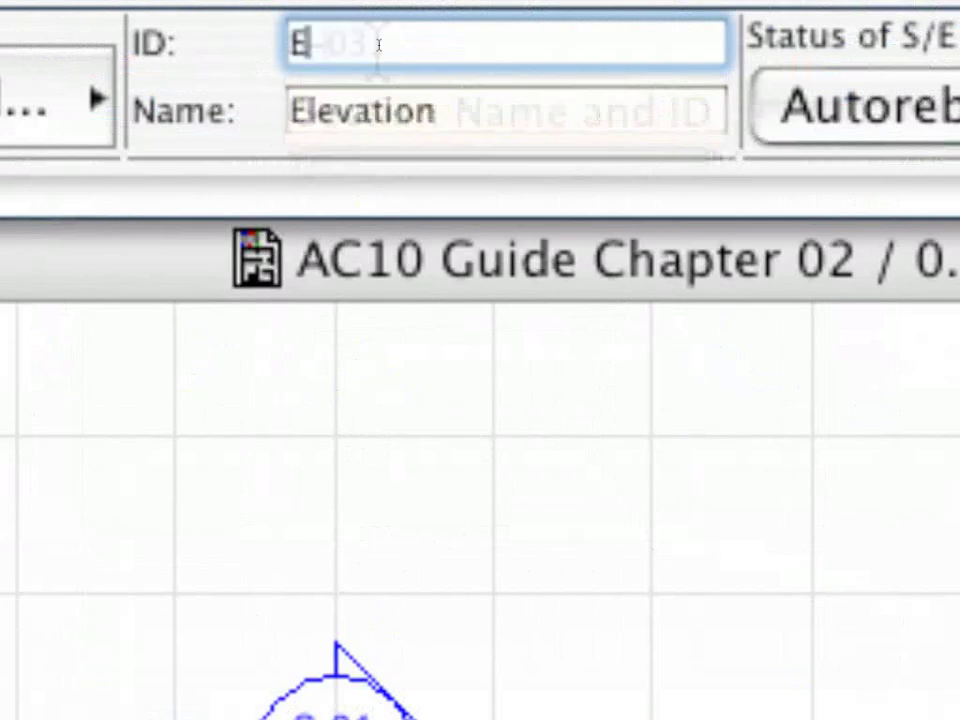
Enter E-01 in the Info Box ID field
text(E-01)
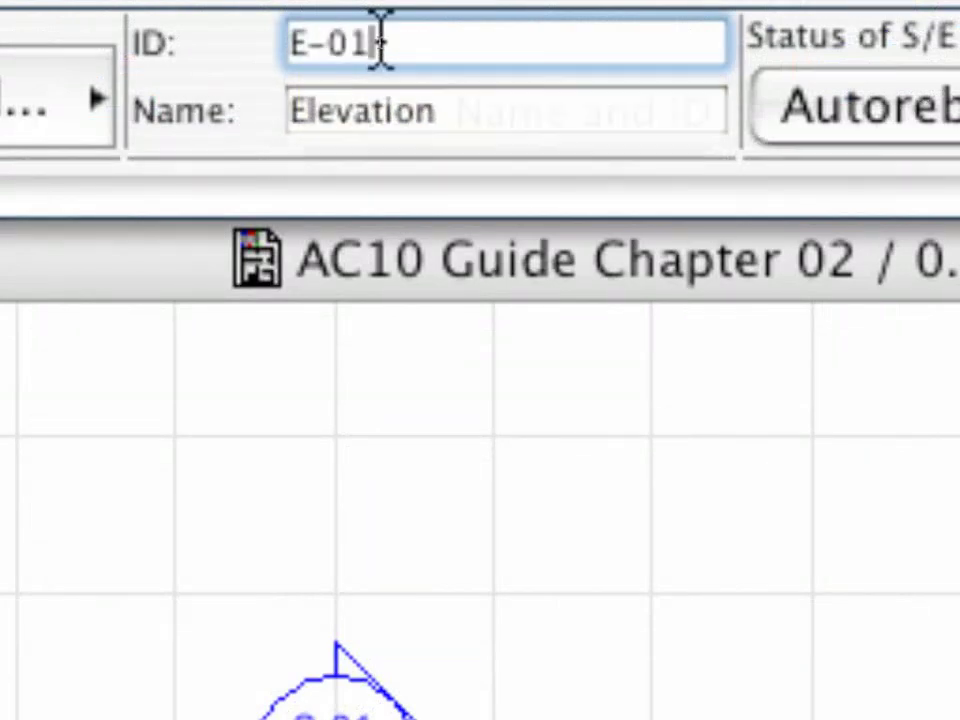
mouse_move(505, 110)
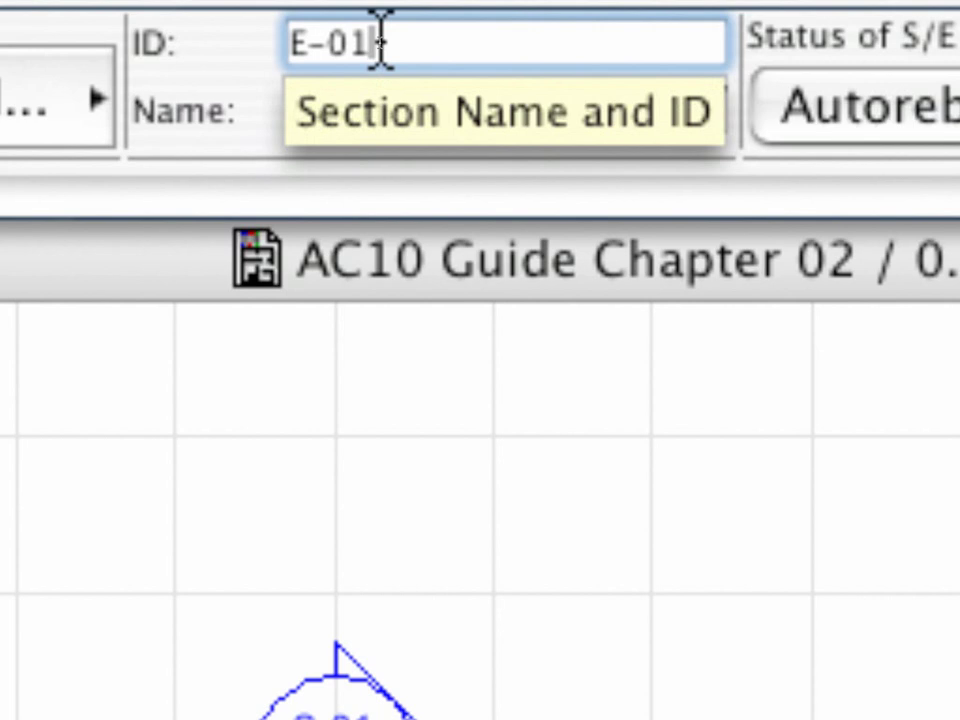